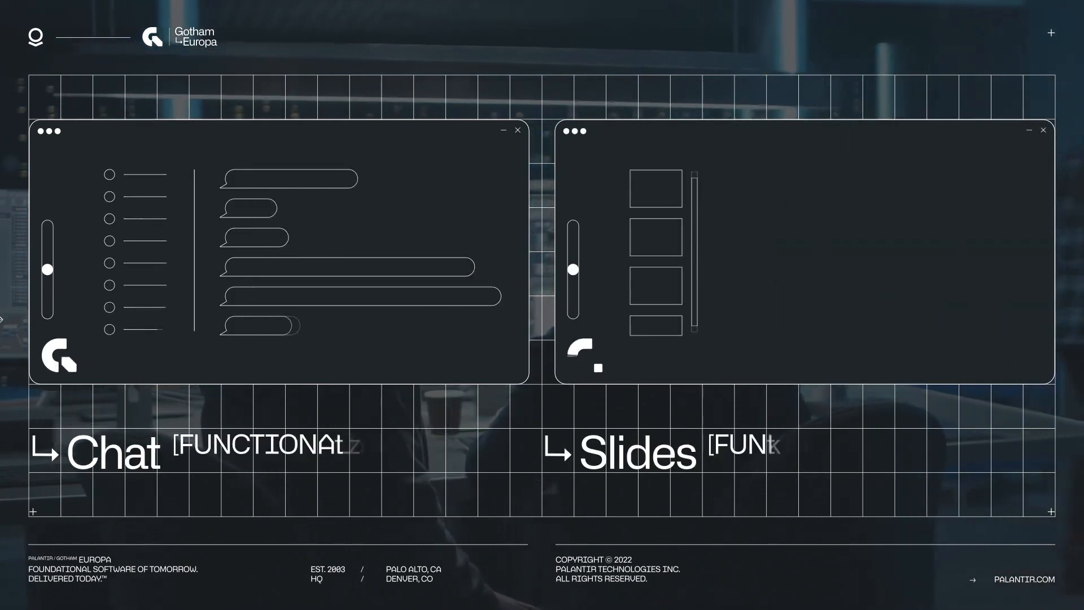
click(113, 454)
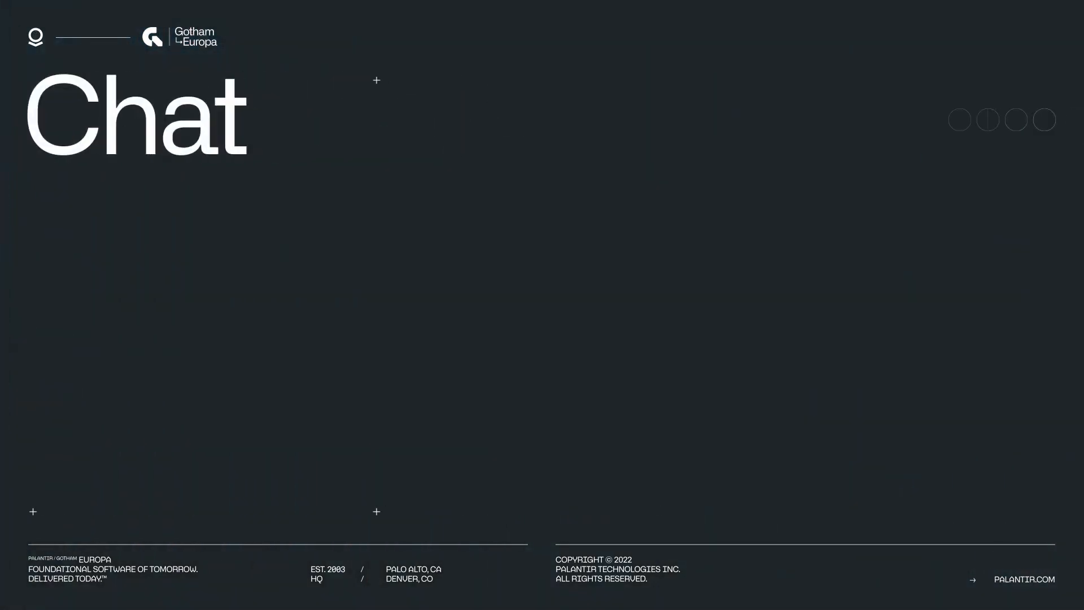